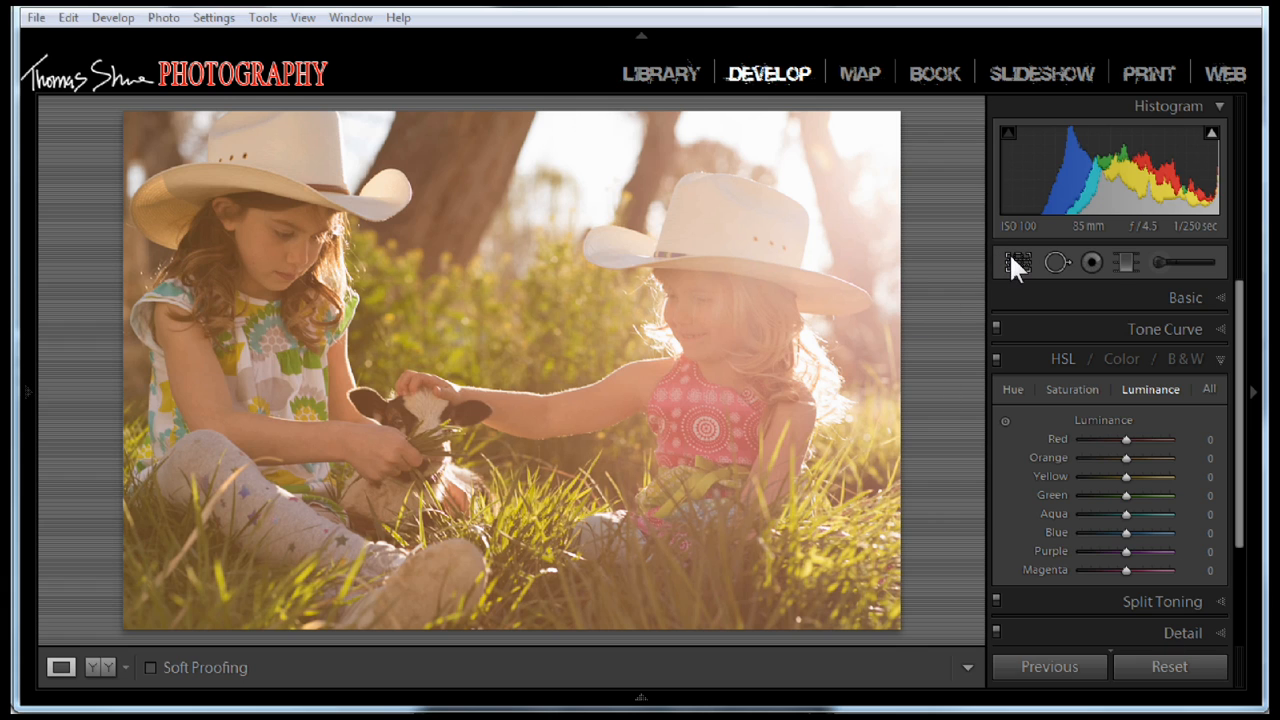
Activate the Crop Overlay on the photo of the two girls with the calf.
click(1016, 262)
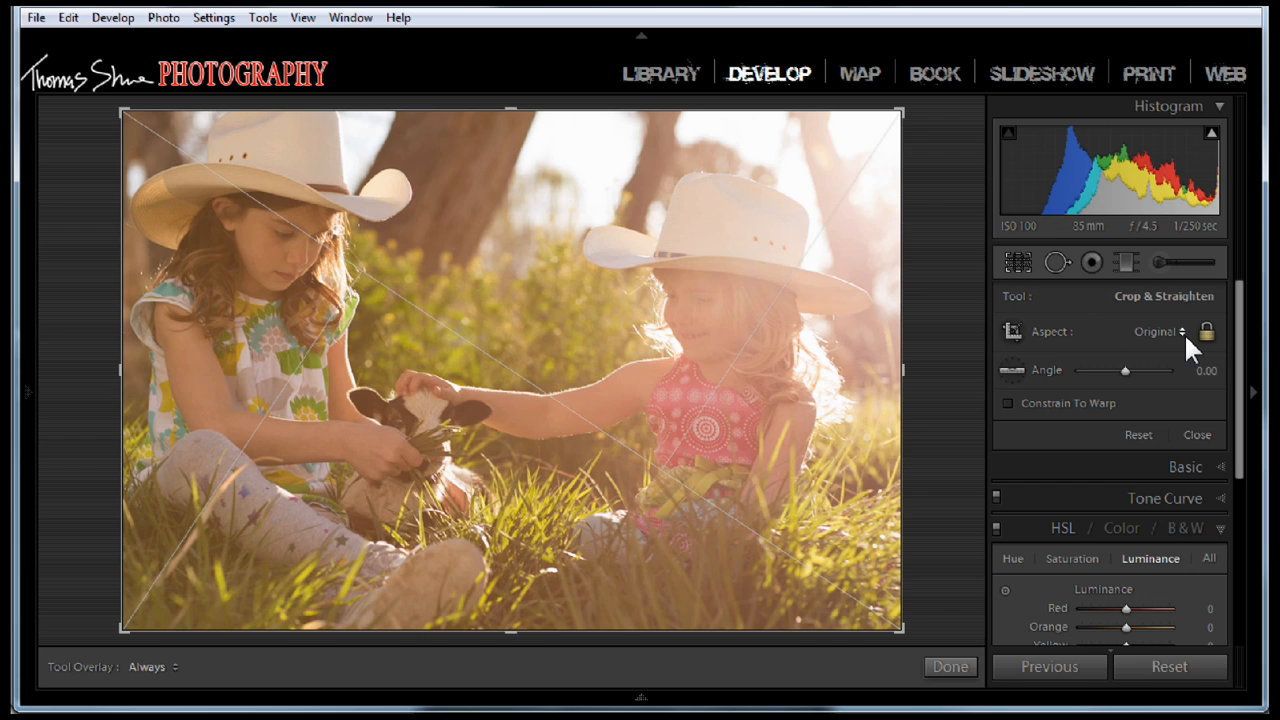
Apply a custom 1 x 2 crop aspect ratio, giving a 5760 × 2880 wide crop.
click(1160, 332)
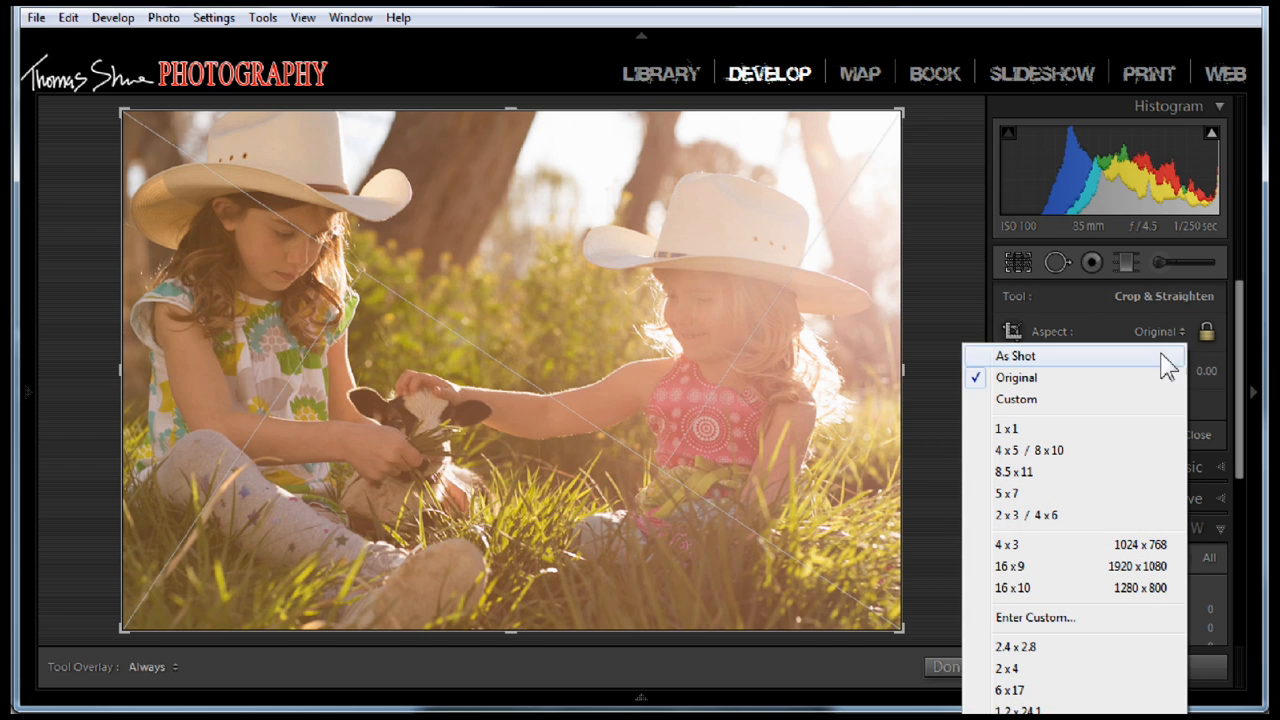
mouse_move(1010, 668)
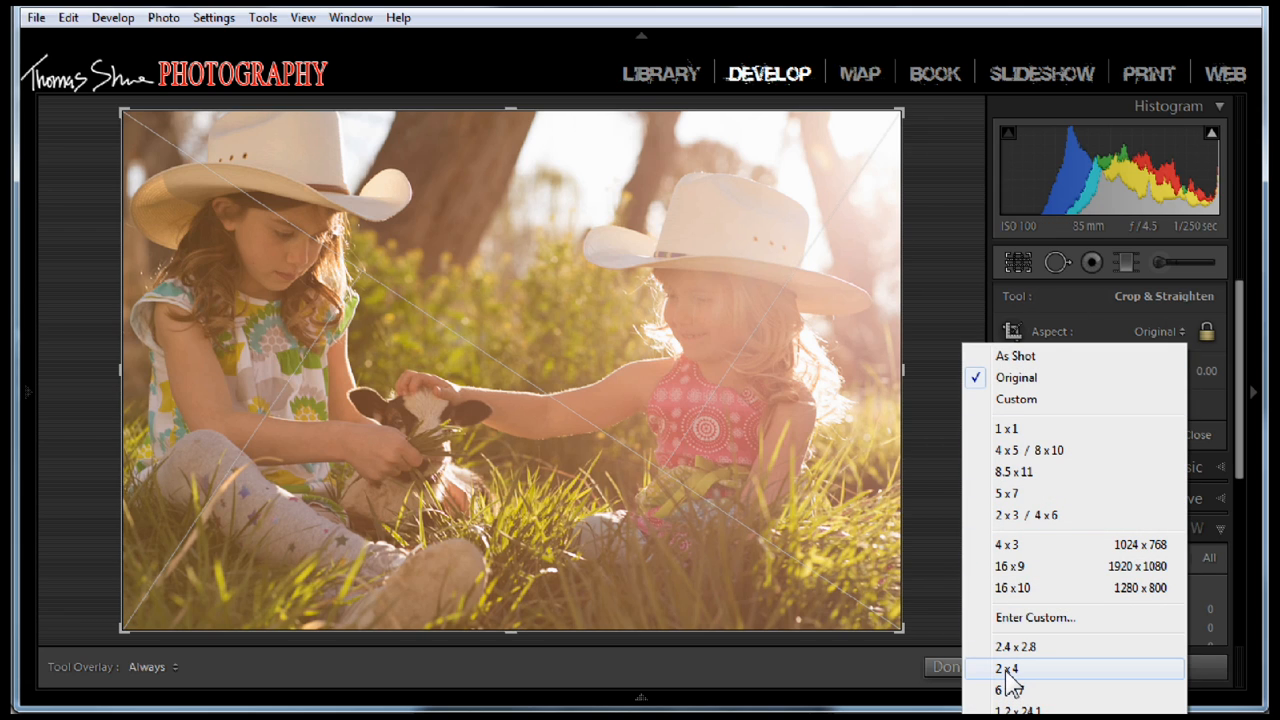
click(1034, 616)
text(1)
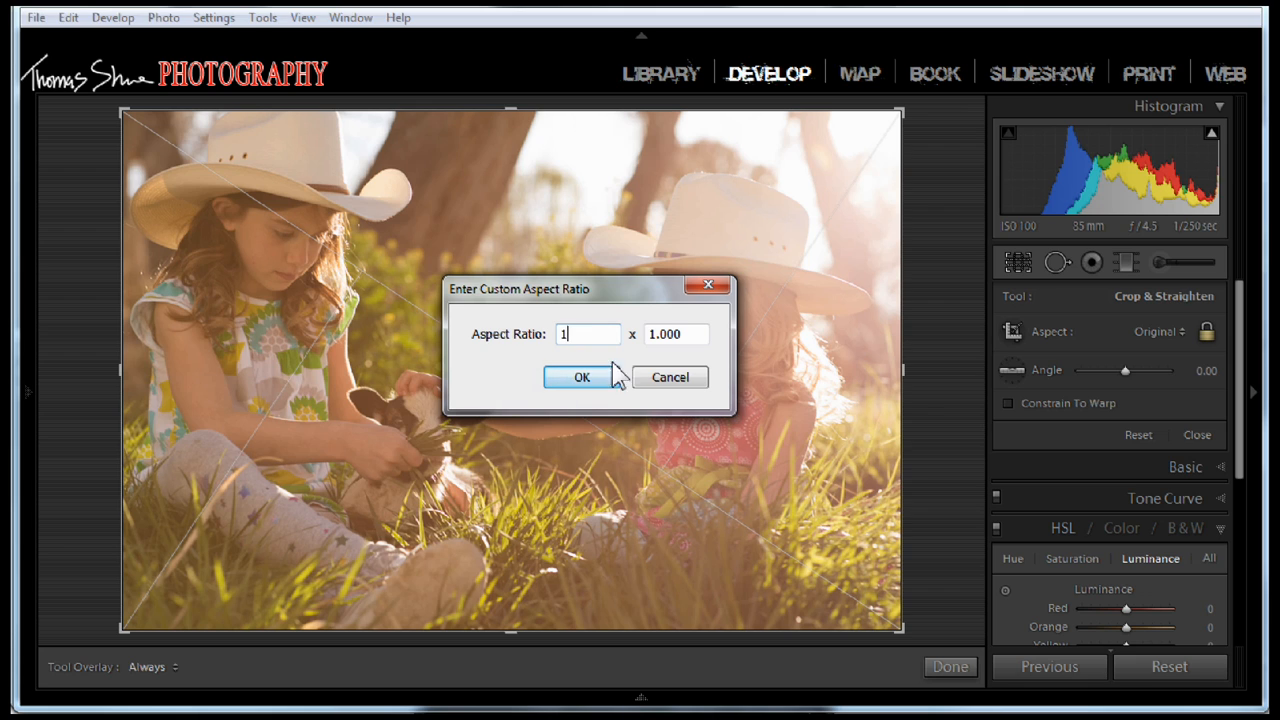
text(2)
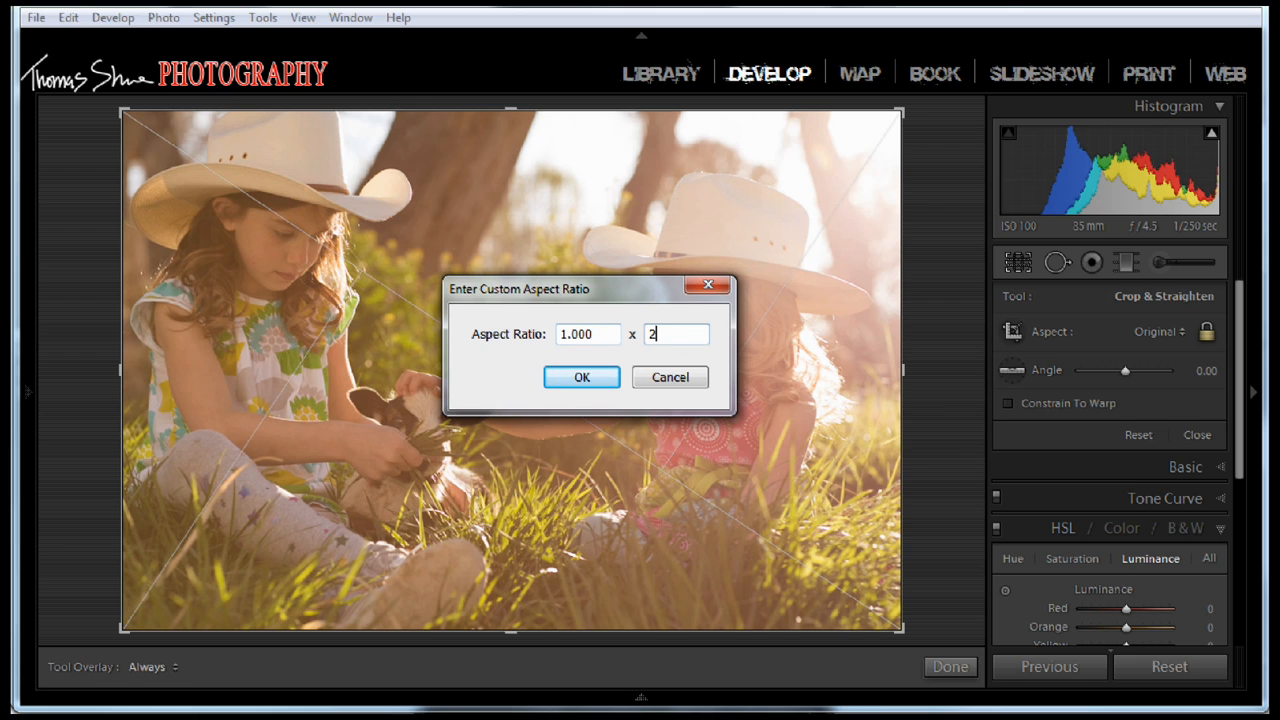
click(580, 376)
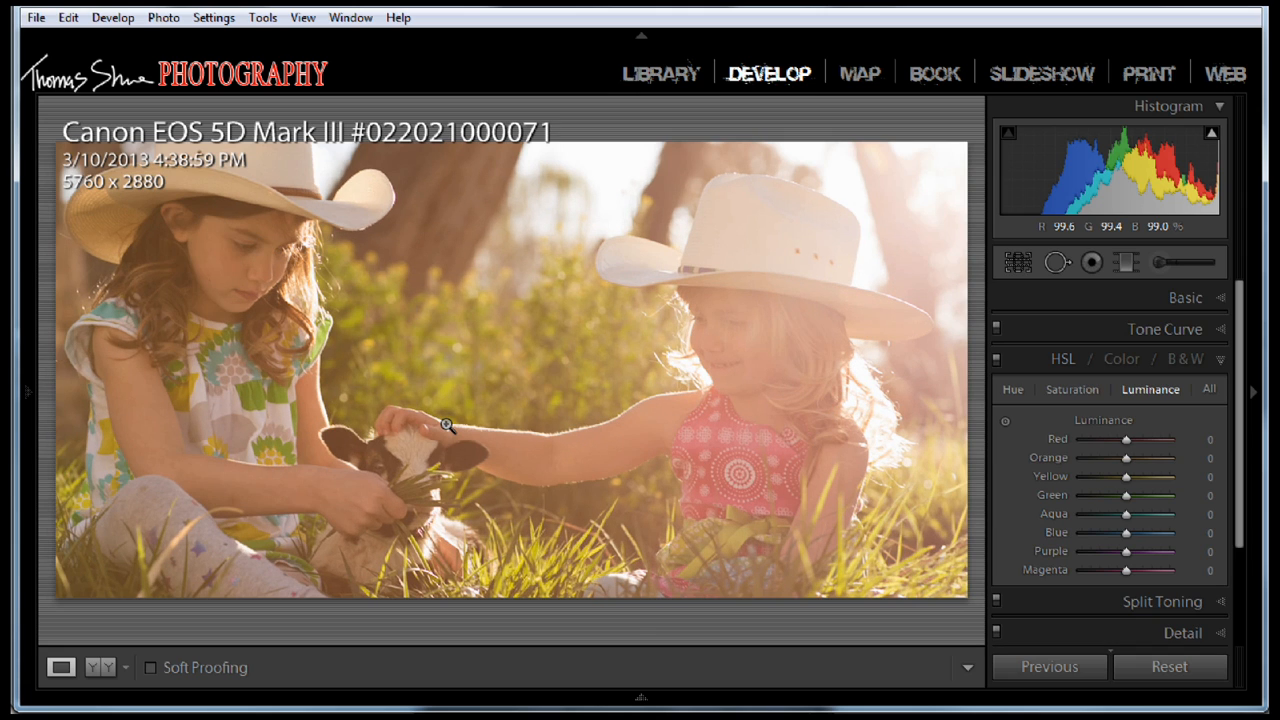
mouse_move(92, 192)
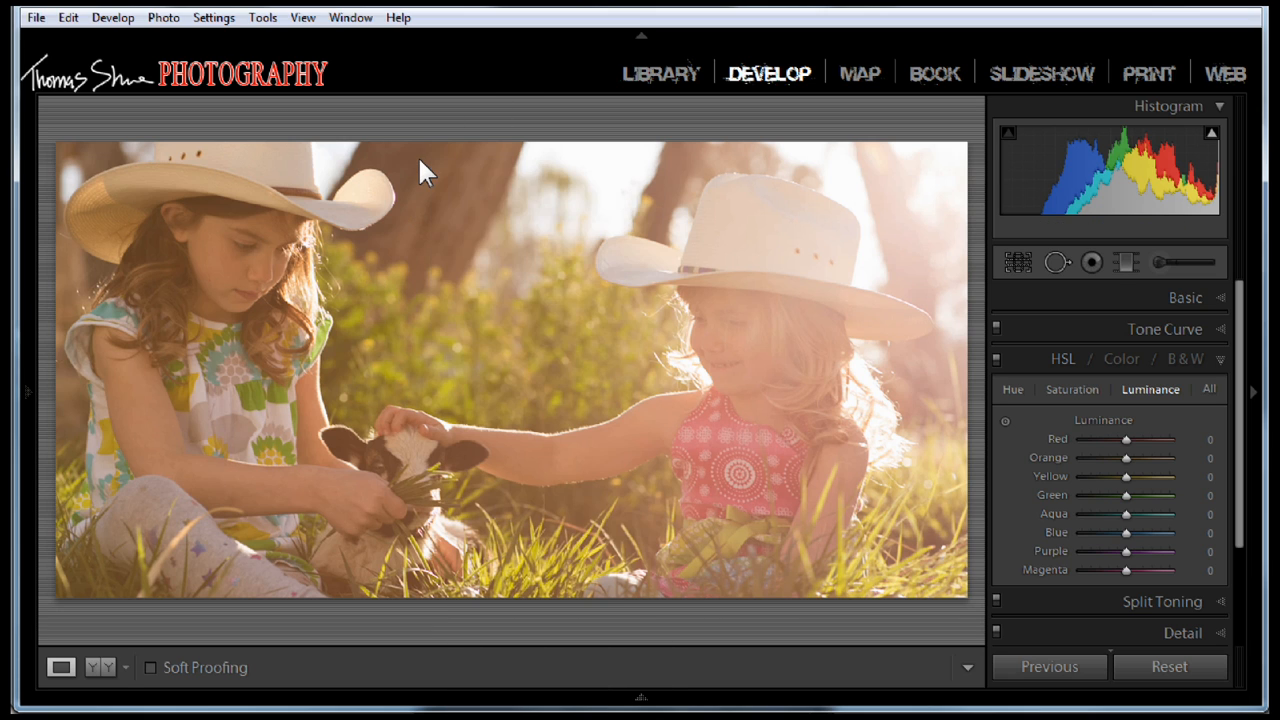
Bring up Export One File for the photo and scroll to File Settings and Image Sizing.
right_click(424, 170)
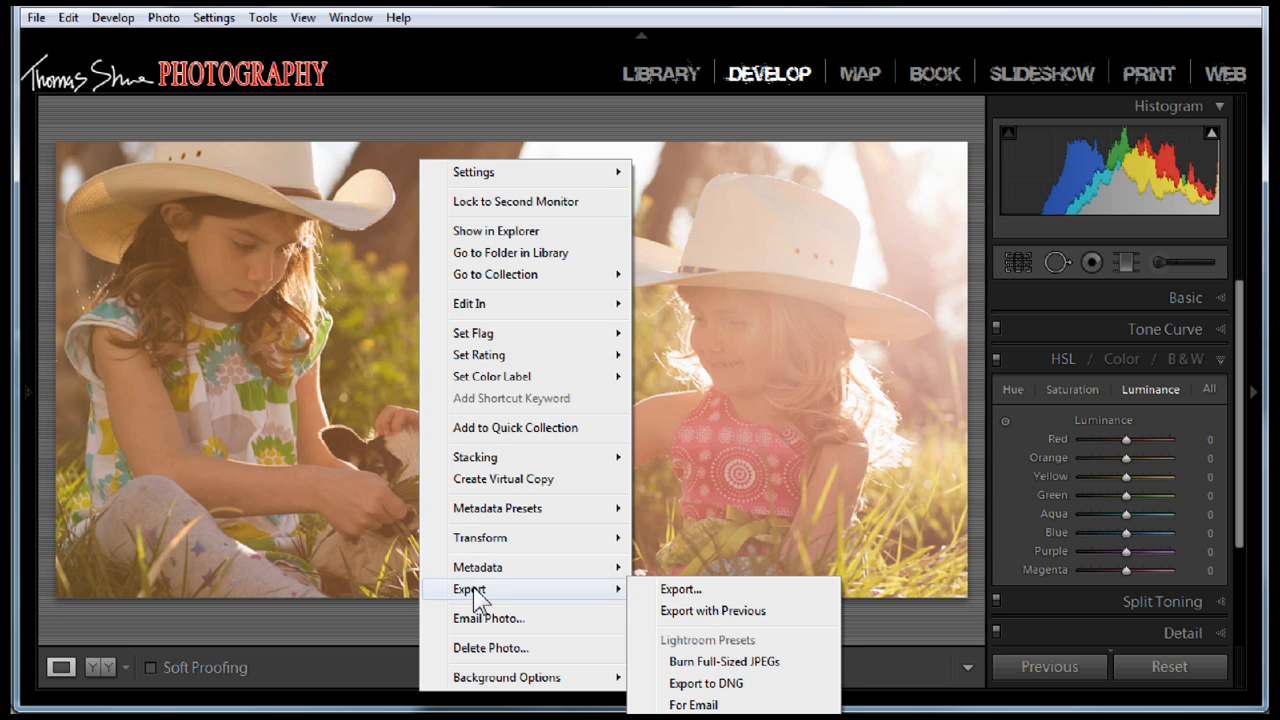
mouse_move(584, 598)
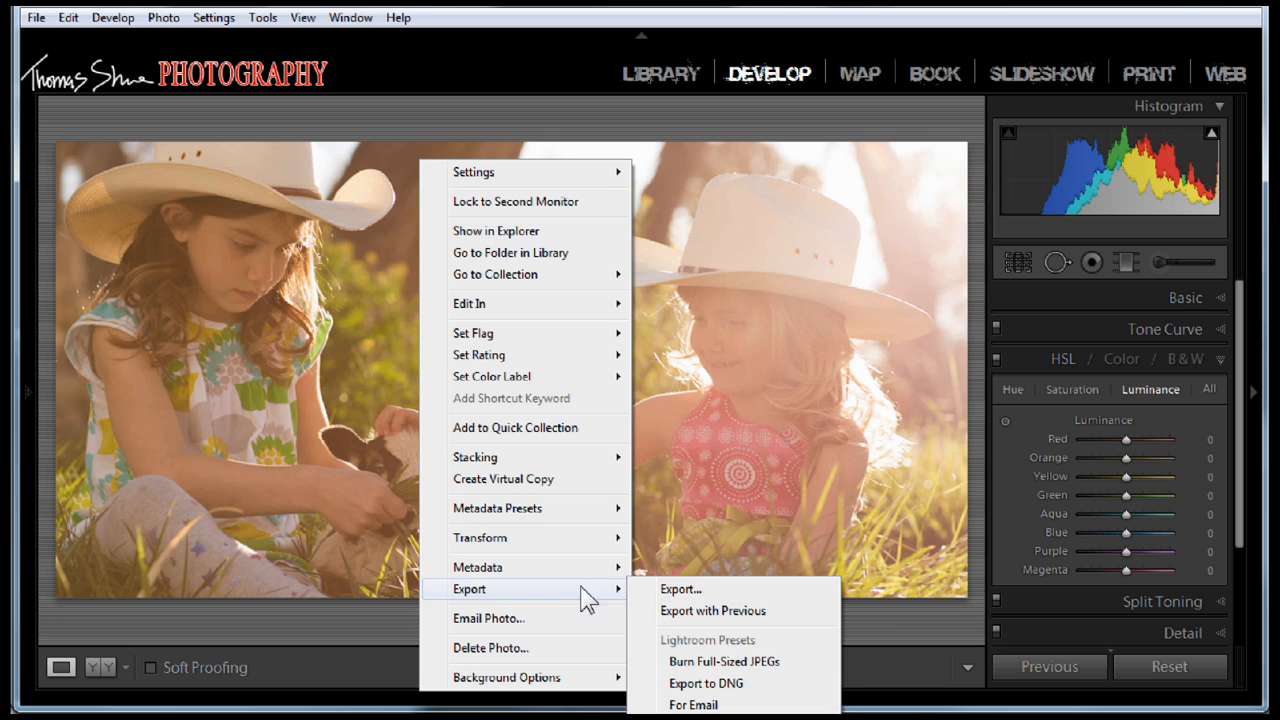
click(680, 588)
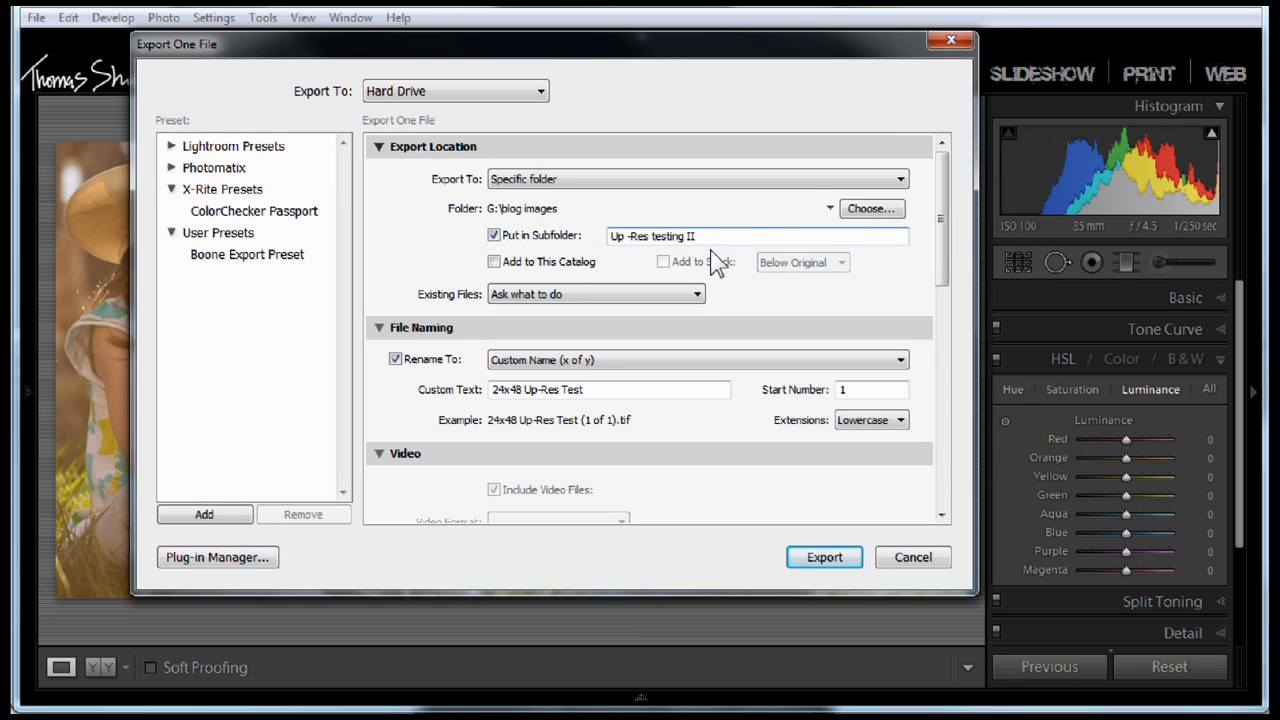
scroll(down, 3)
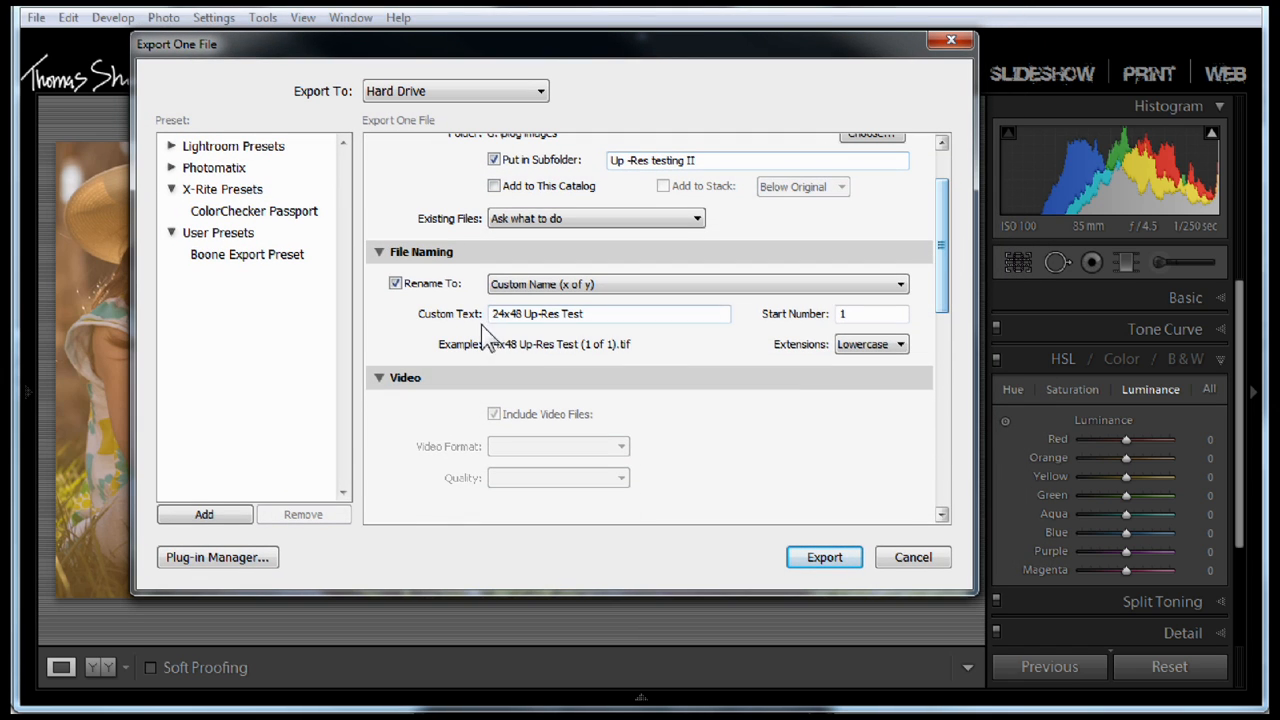
scroll(down, 3)
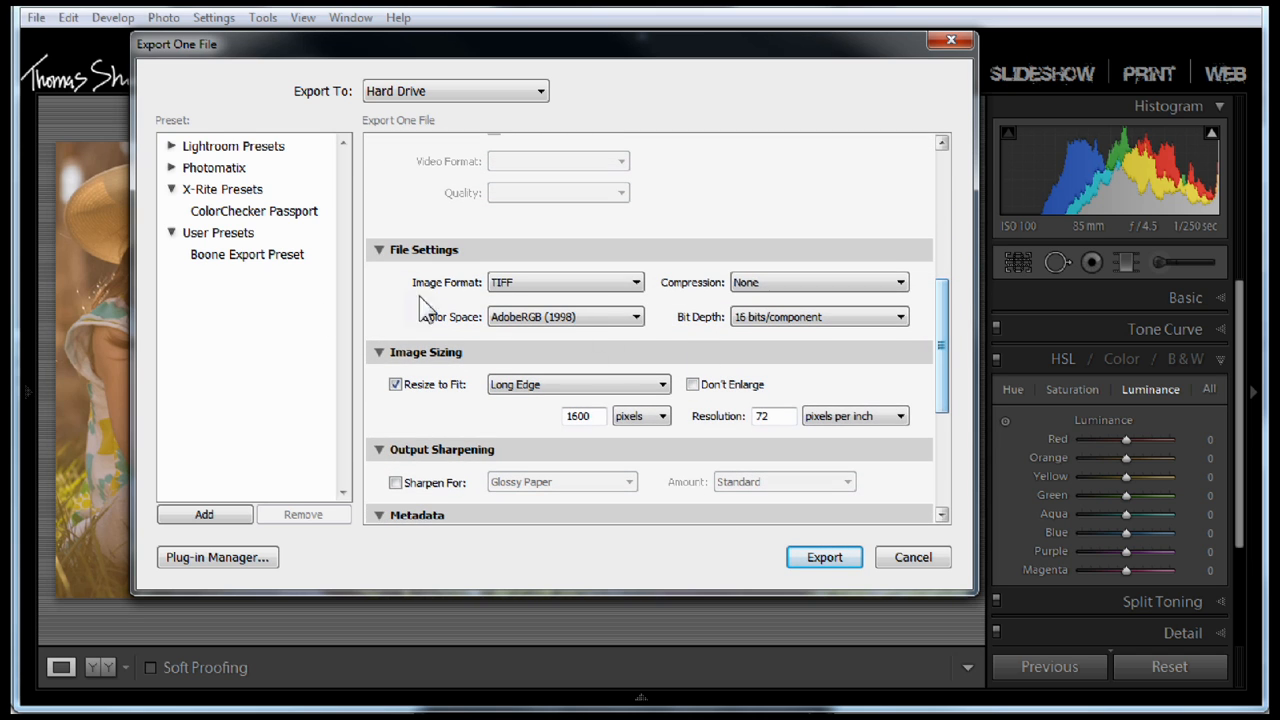
mouse_move(636, 318)
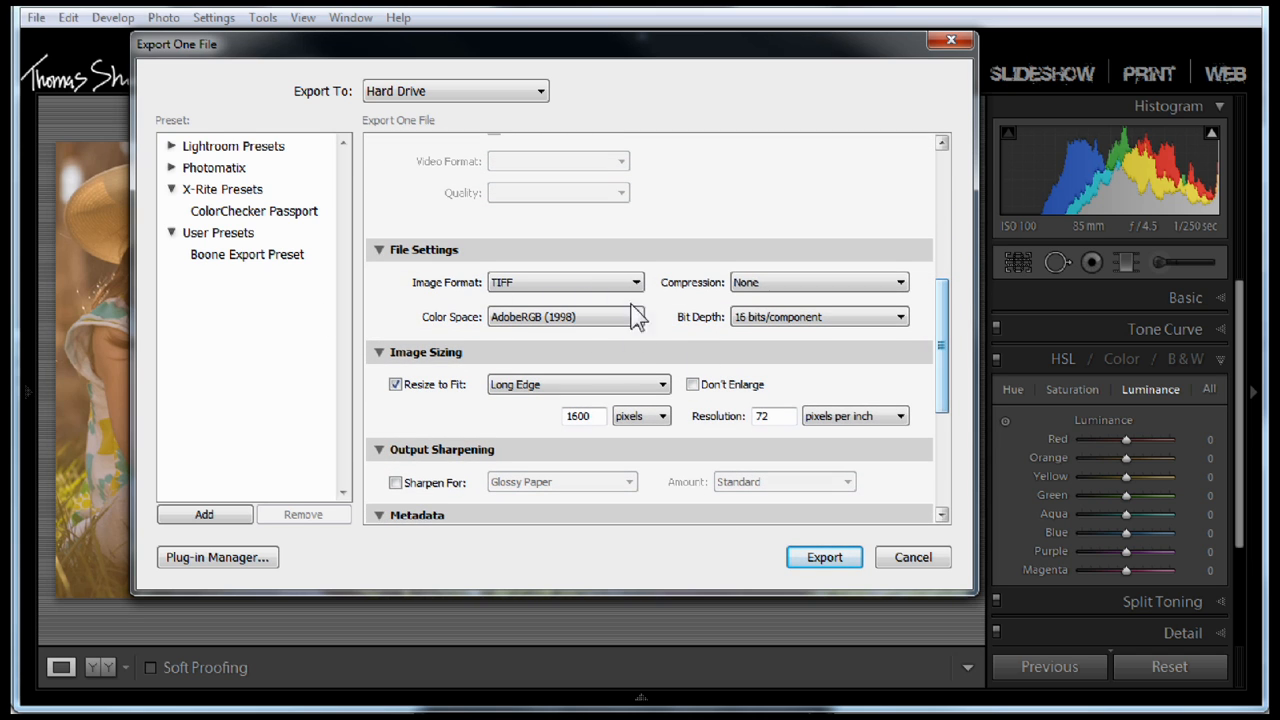
Keep Resize to Fit on and raise the export resolution from 72 to 300 ppi.
click(564, 316)
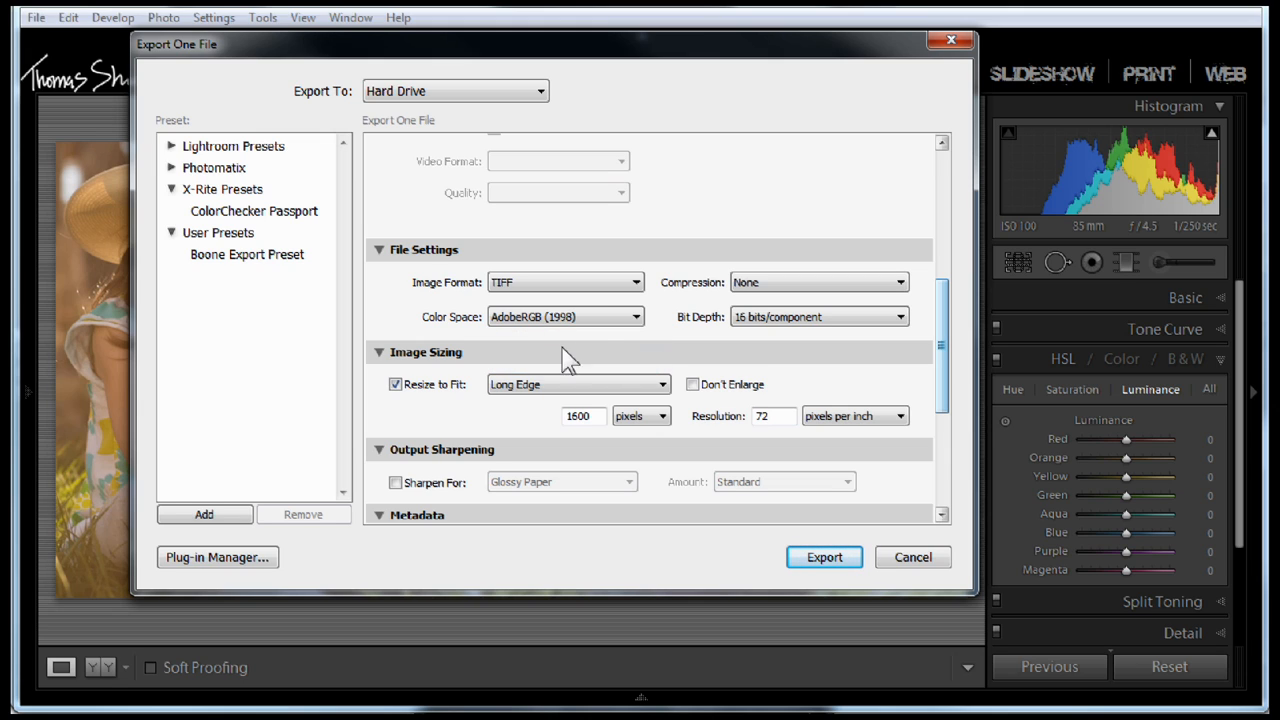
mouse_move(556, 378)
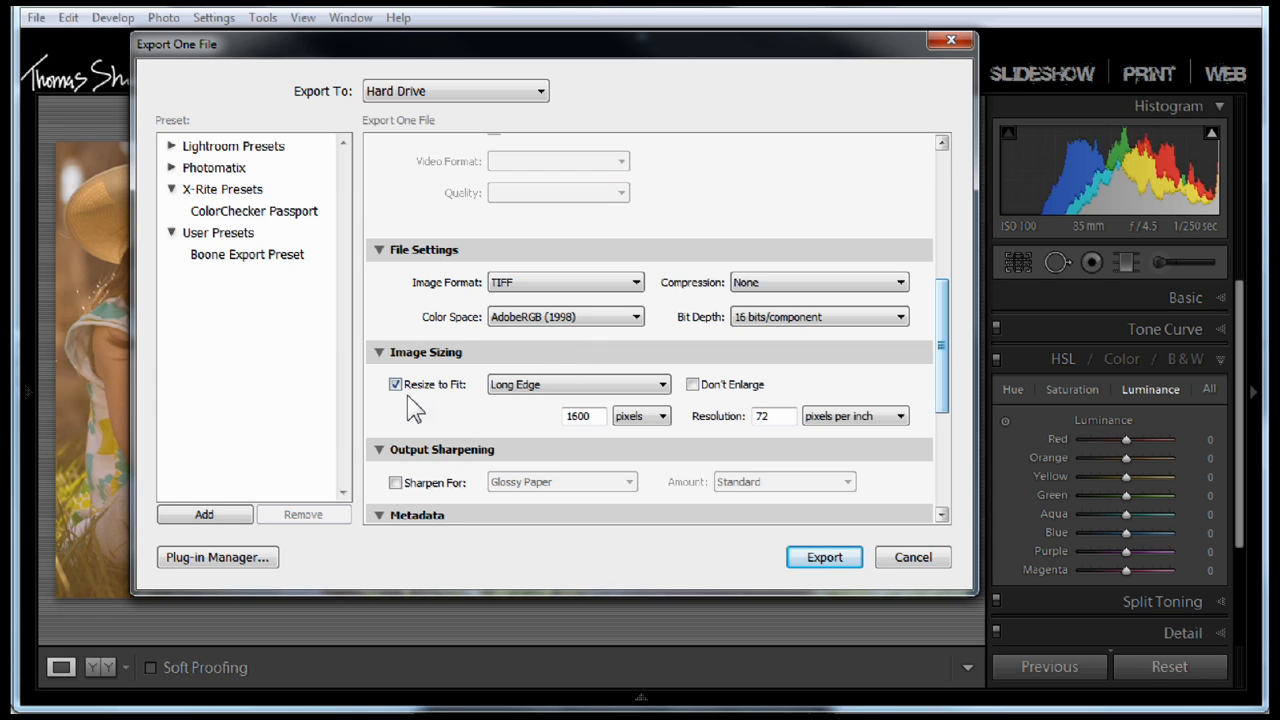
click(396, 384)
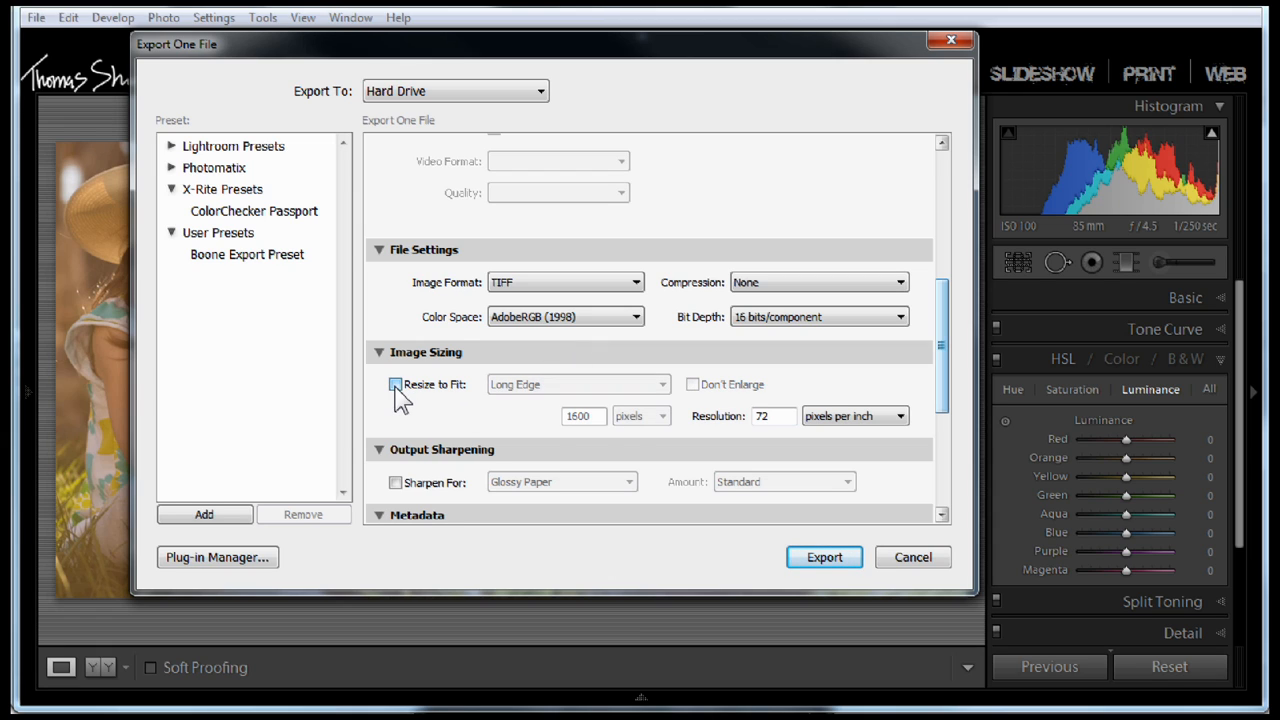
click(396, 384)
text(300)
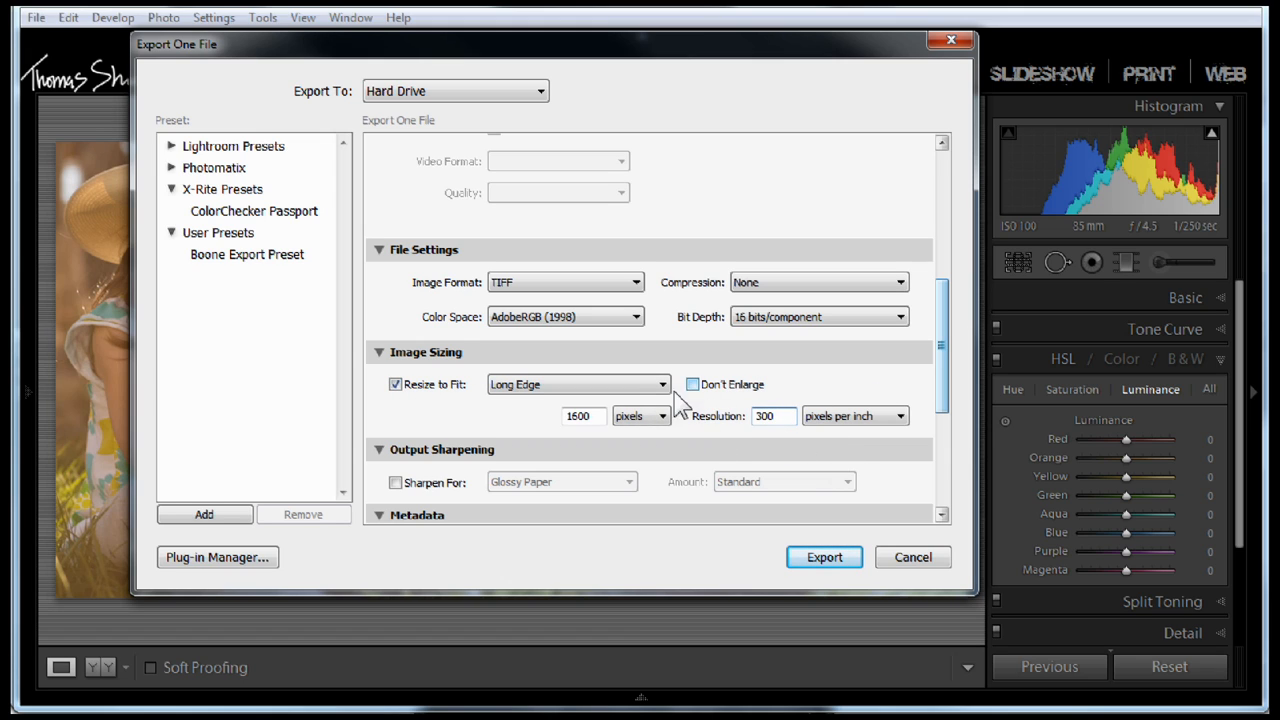
Size the export by Width & Height at 48 × 24 inches, 300 ppi, and export the TIFF.
click(640, 416)
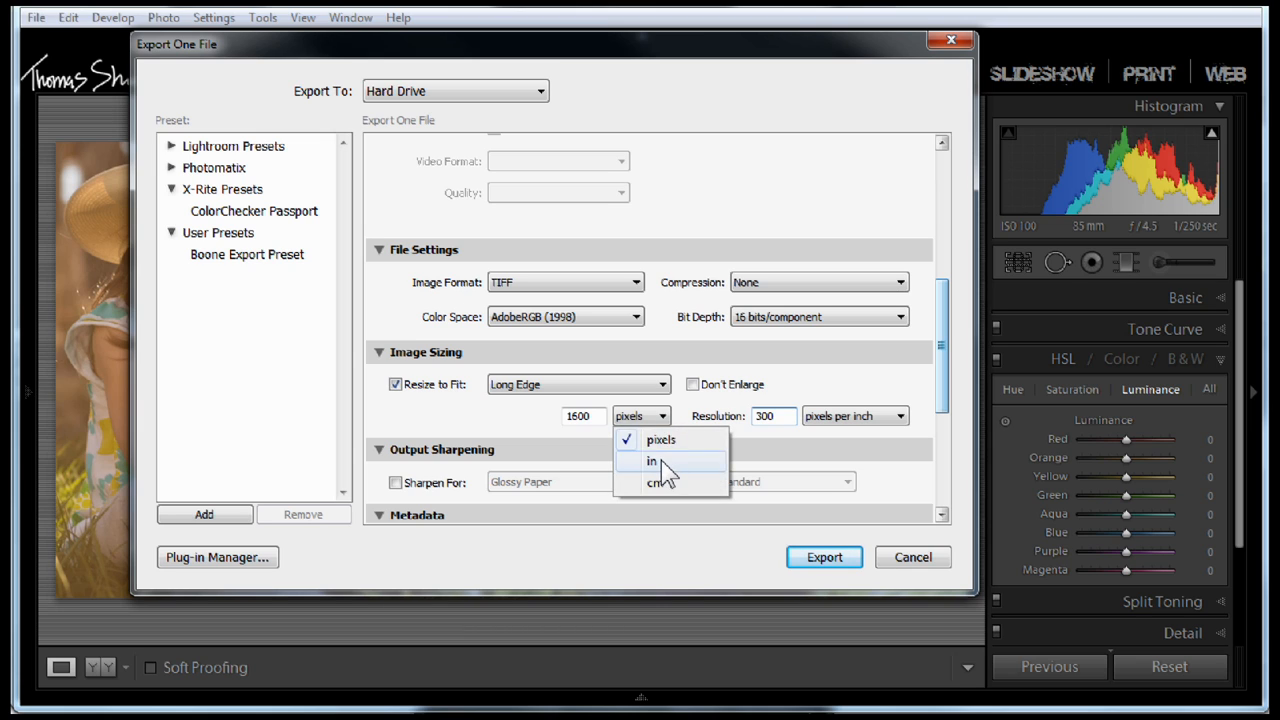
click(578, 384)
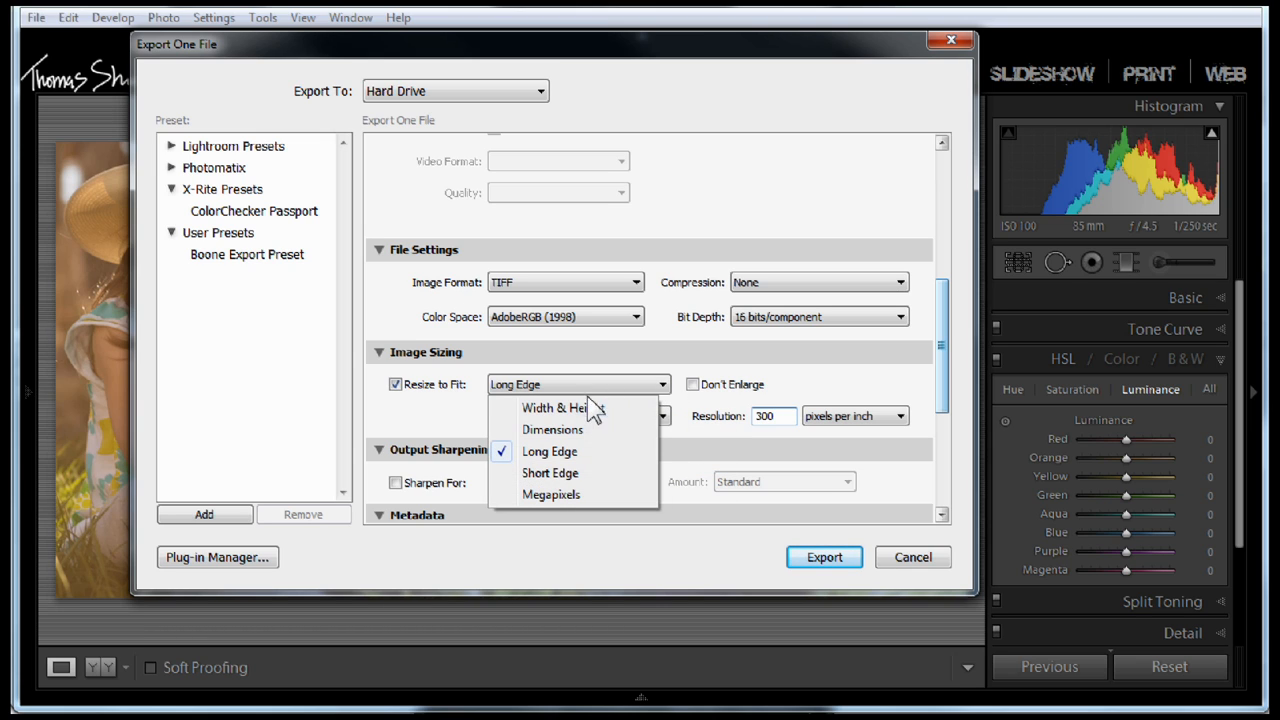
click(556, 408)
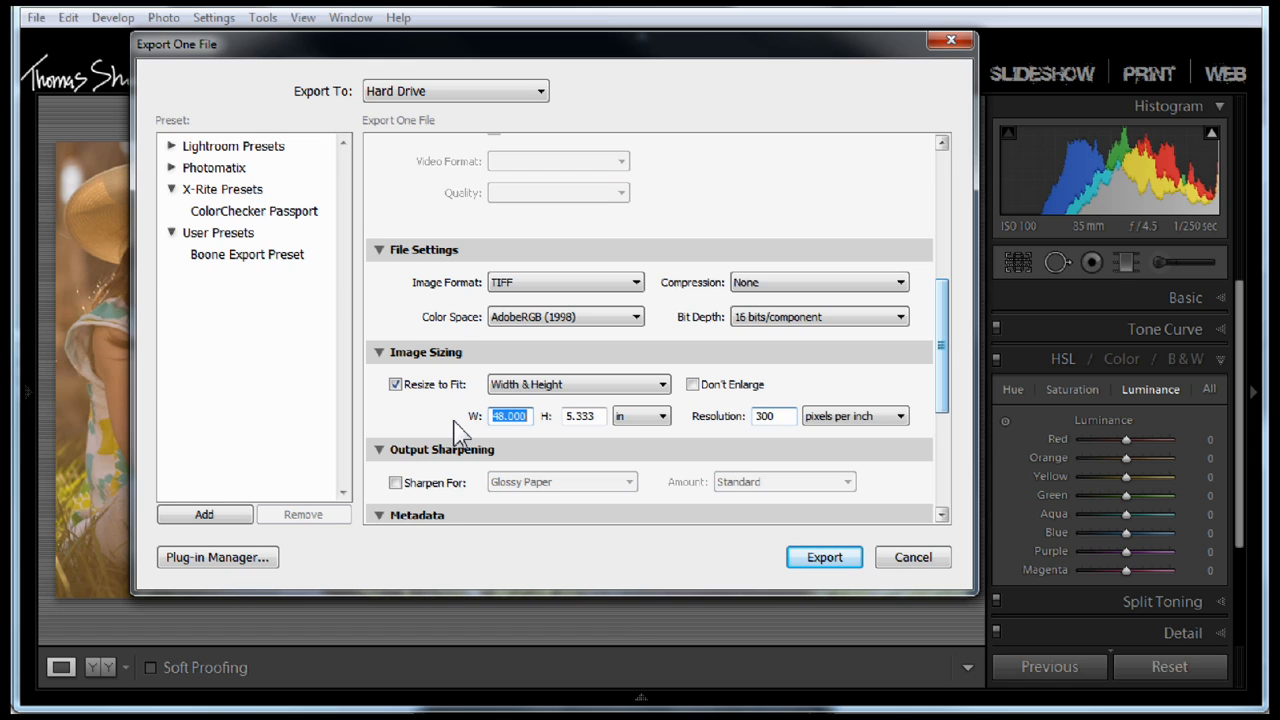
text(40)
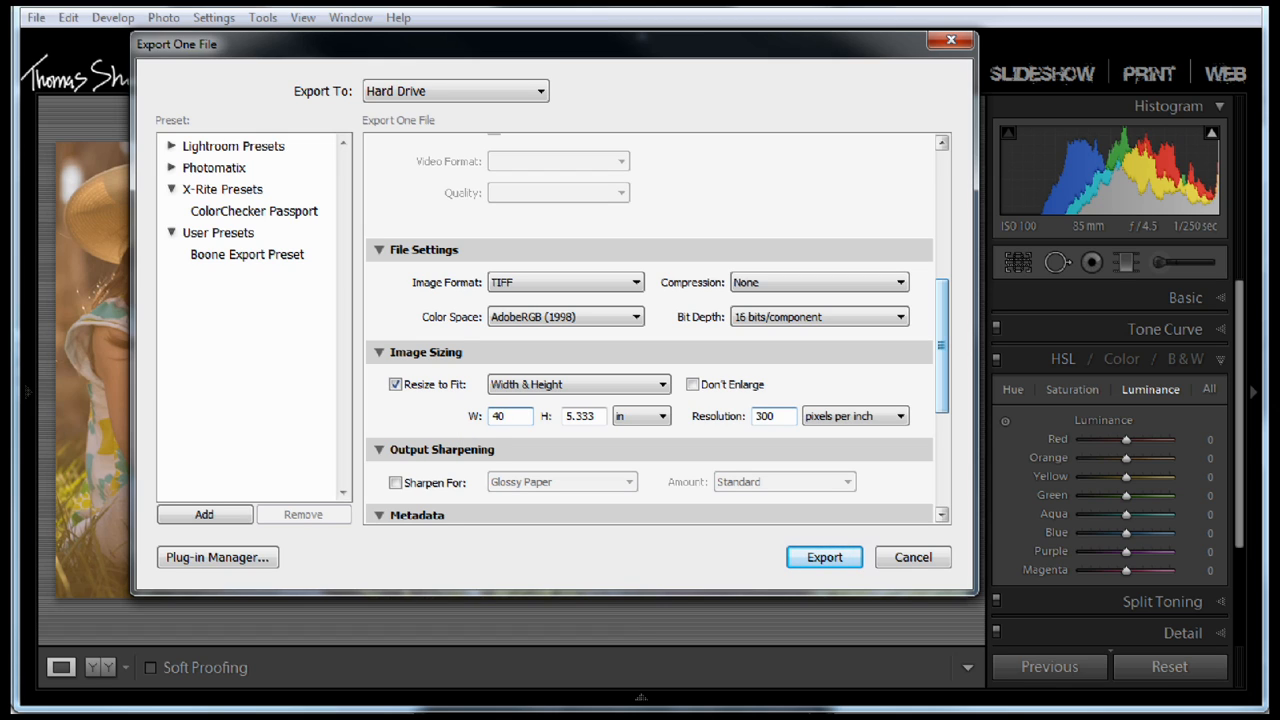
text(48.000)
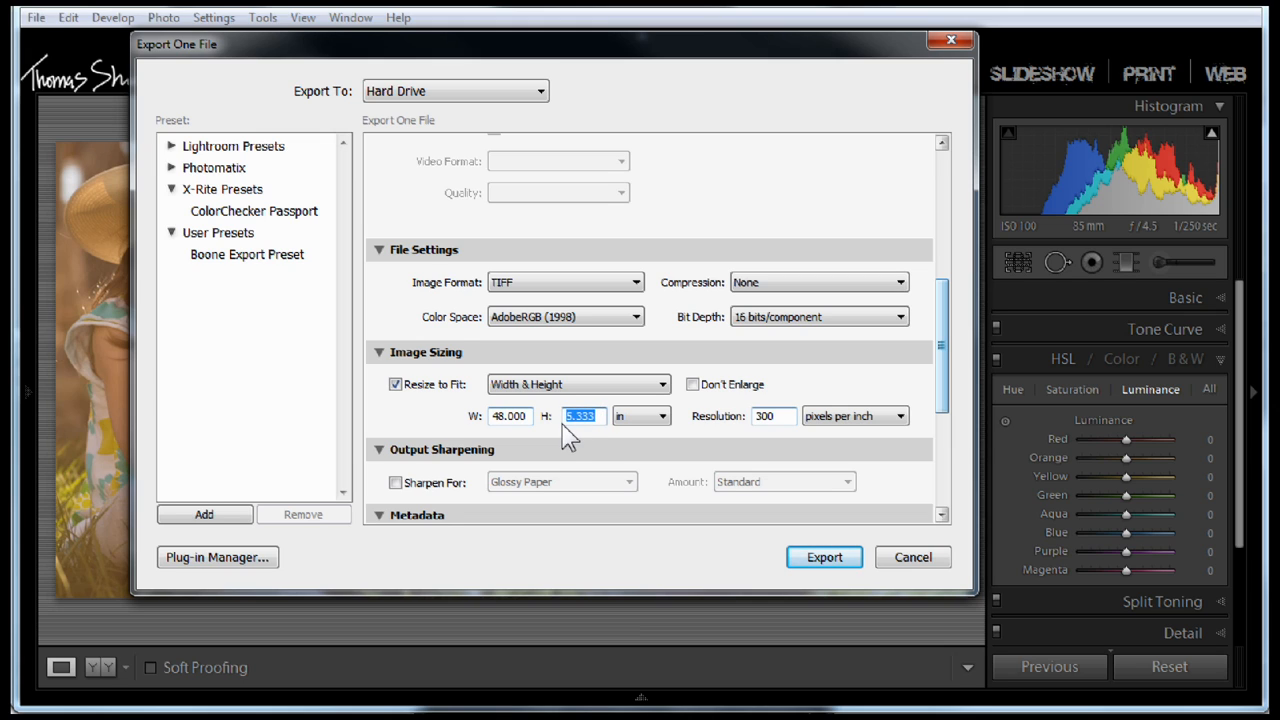
text(24)
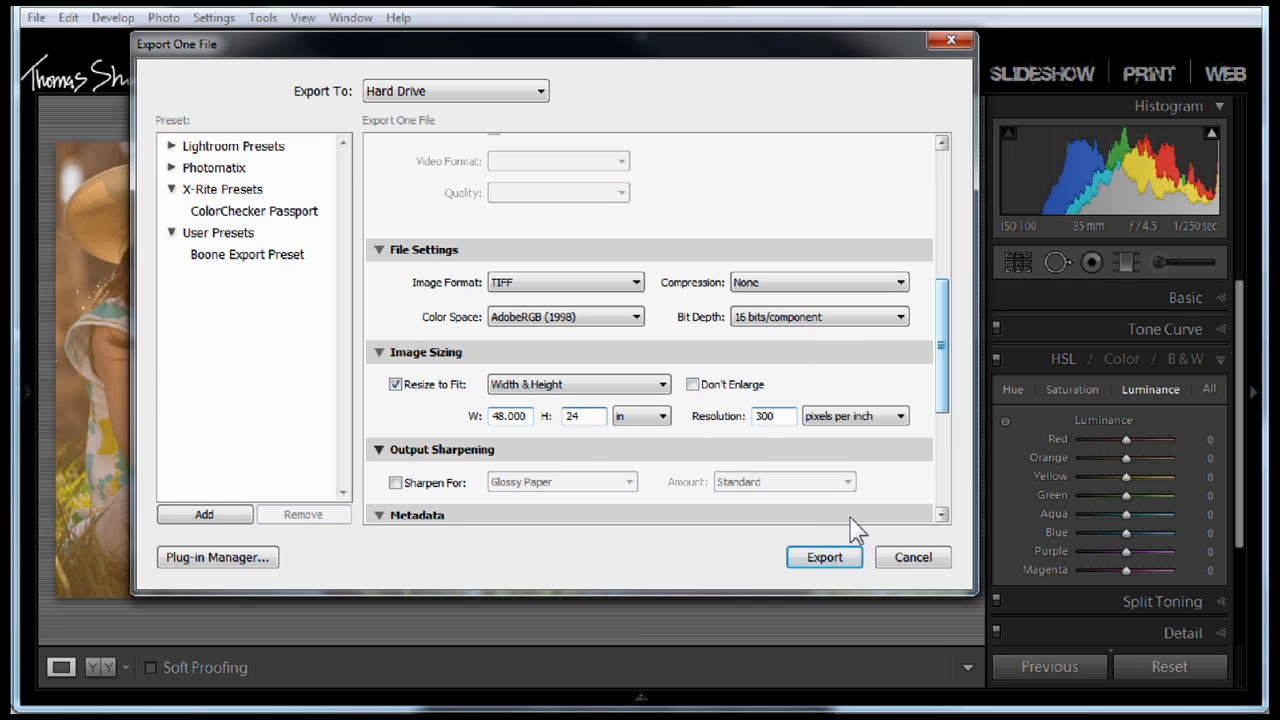
click(824, 556)
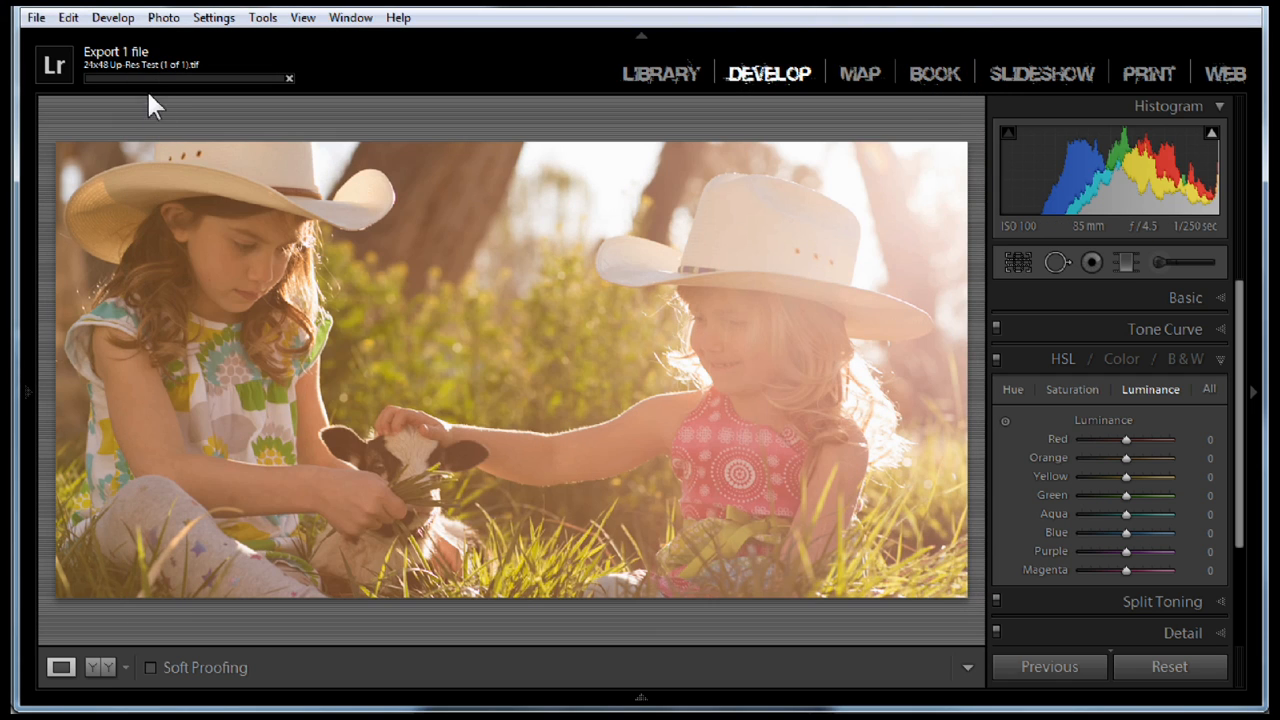
mouse_move(168, 94)
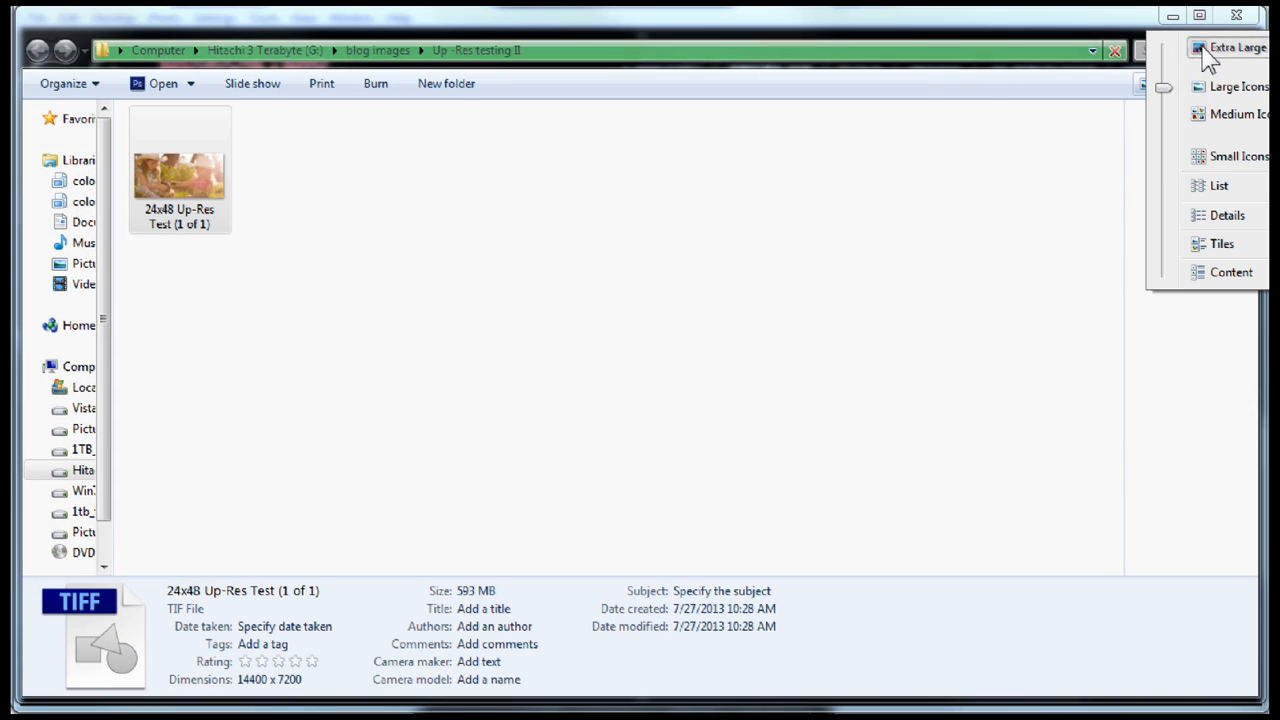
Show the folder's files as Extra Large Icons.
click(1238, 48)
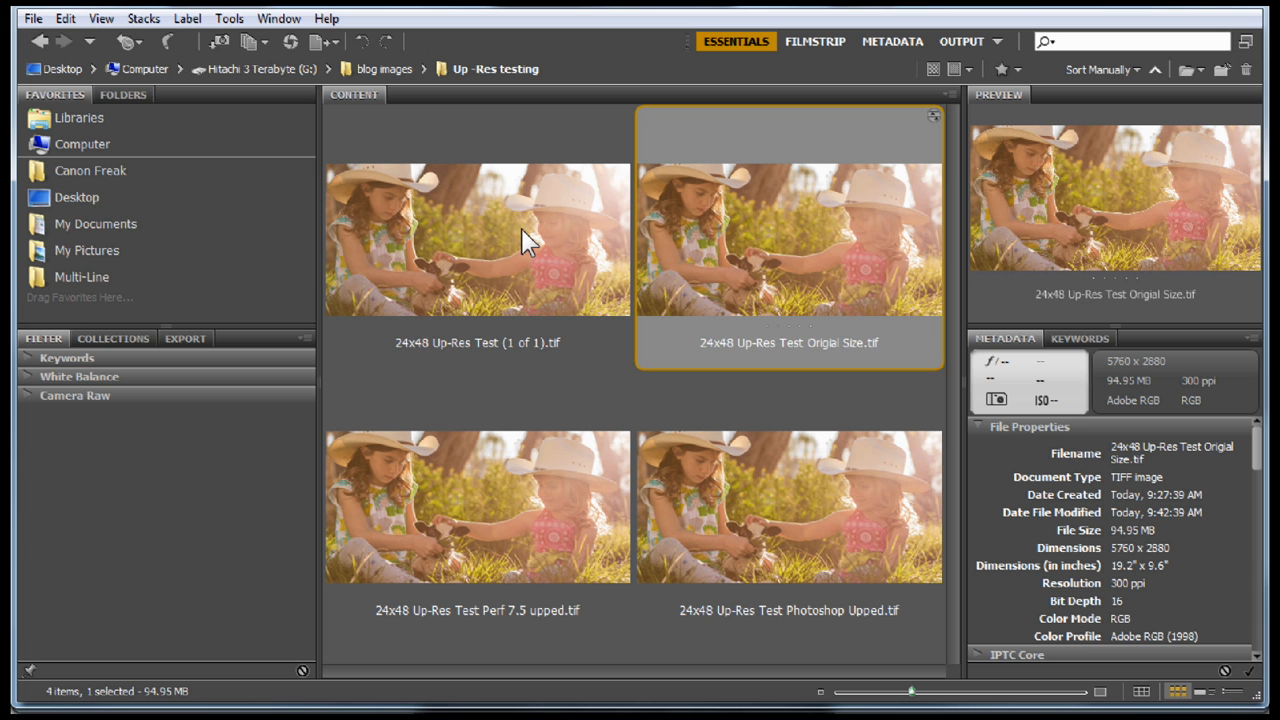
mouse_move(792, 256)
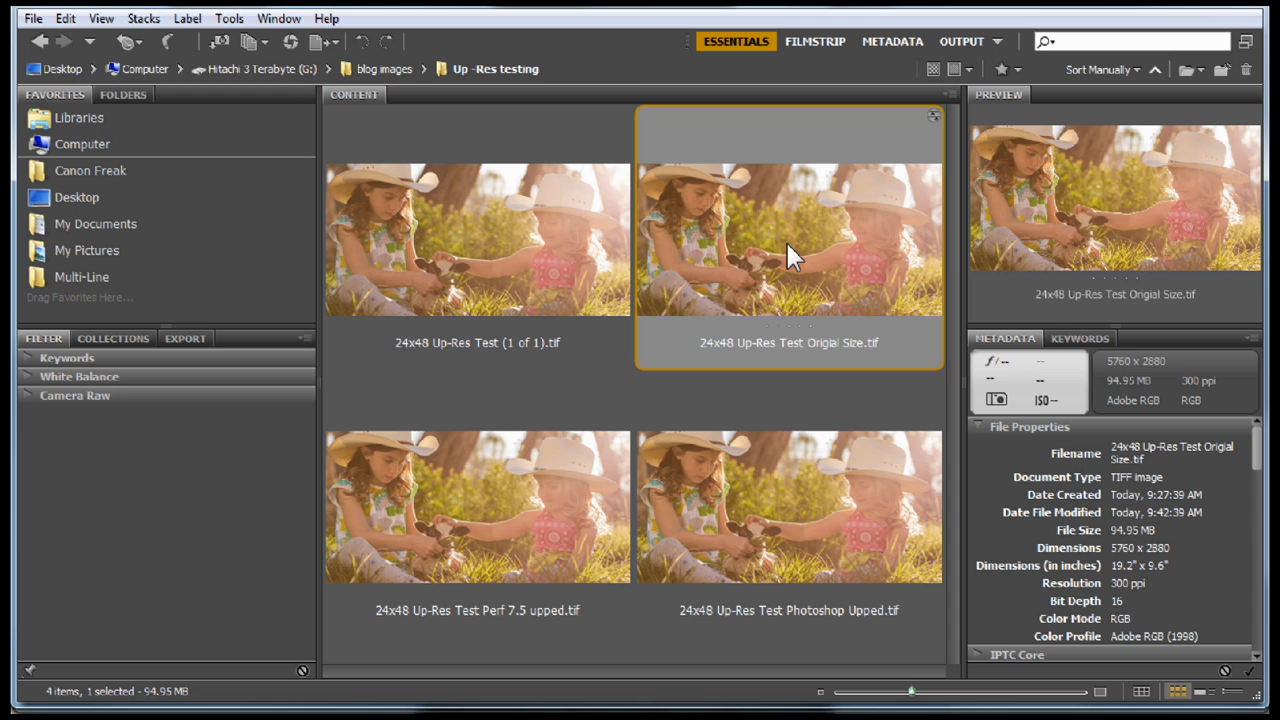
mouse_move(500, 336)
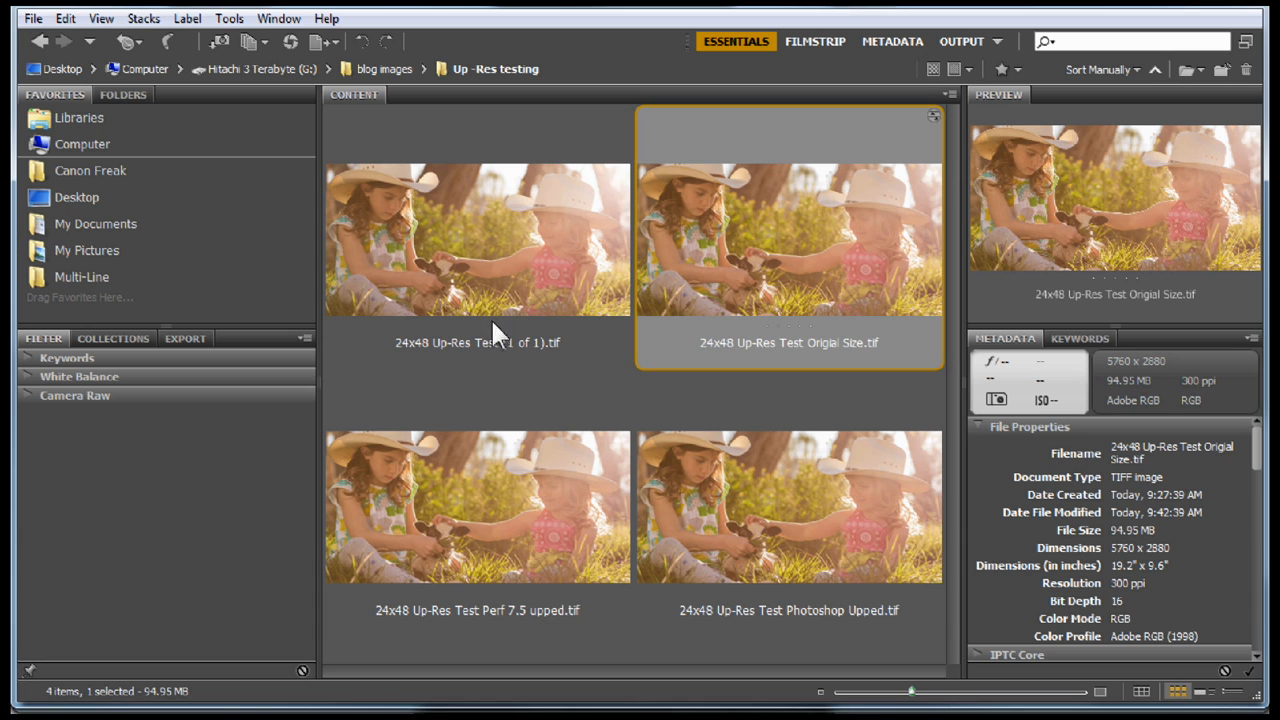
Select the 24x48 Up-Res Test (1 of 1).tif to read its 14400 × 7200, 48 × 24 inch properties.
click(476, 240)
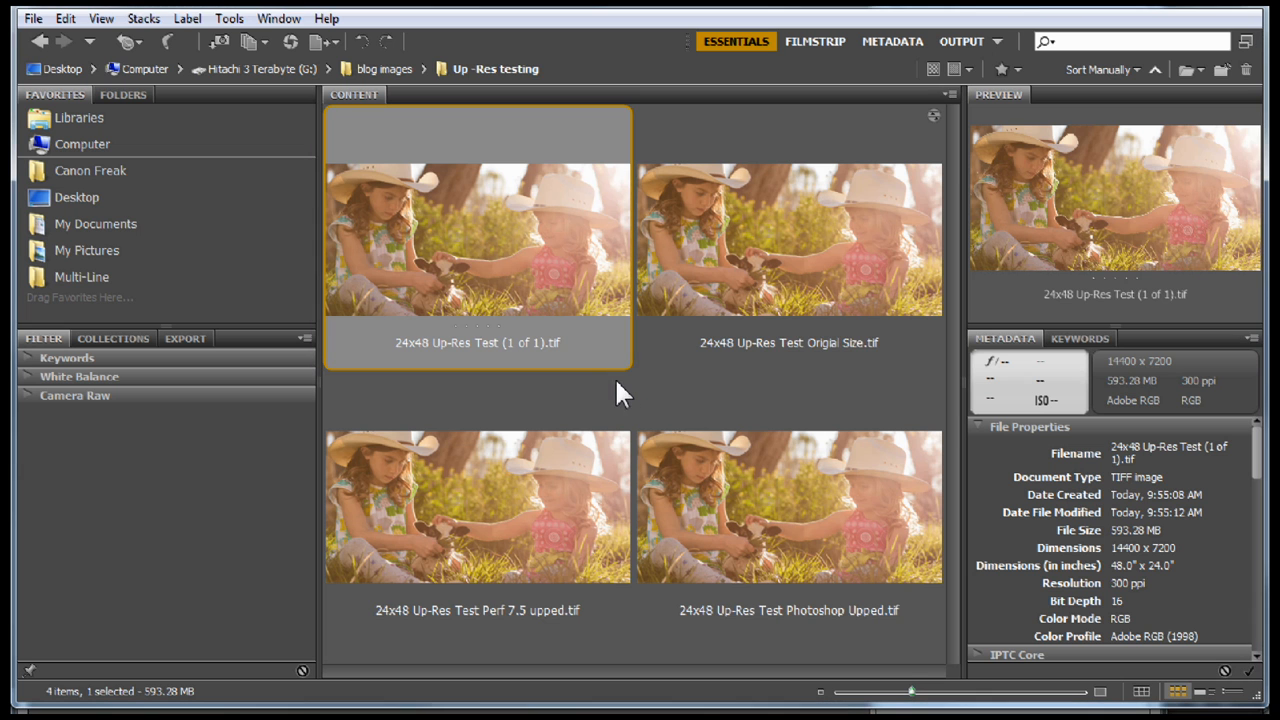
mouse_move(824, 560)
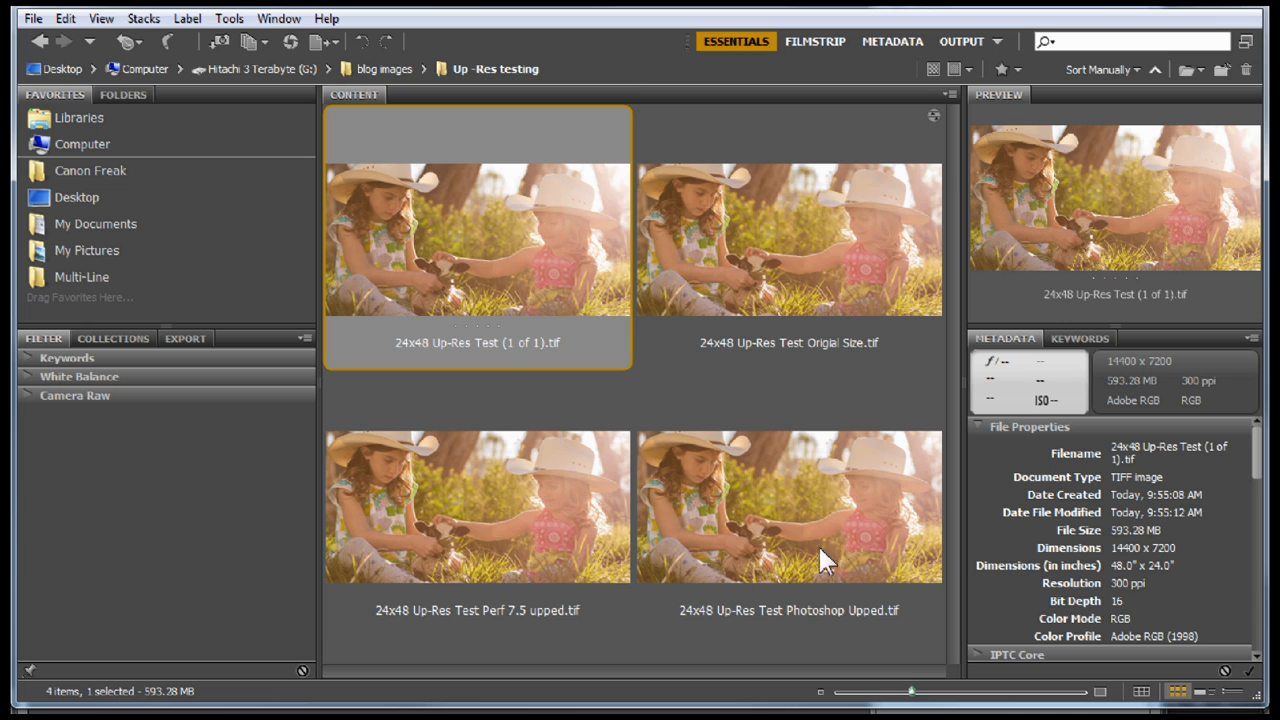
Check File Properties of the Photoshop Upped and Perf 7.5 upped TIFFs in turn.
click(788, 504)
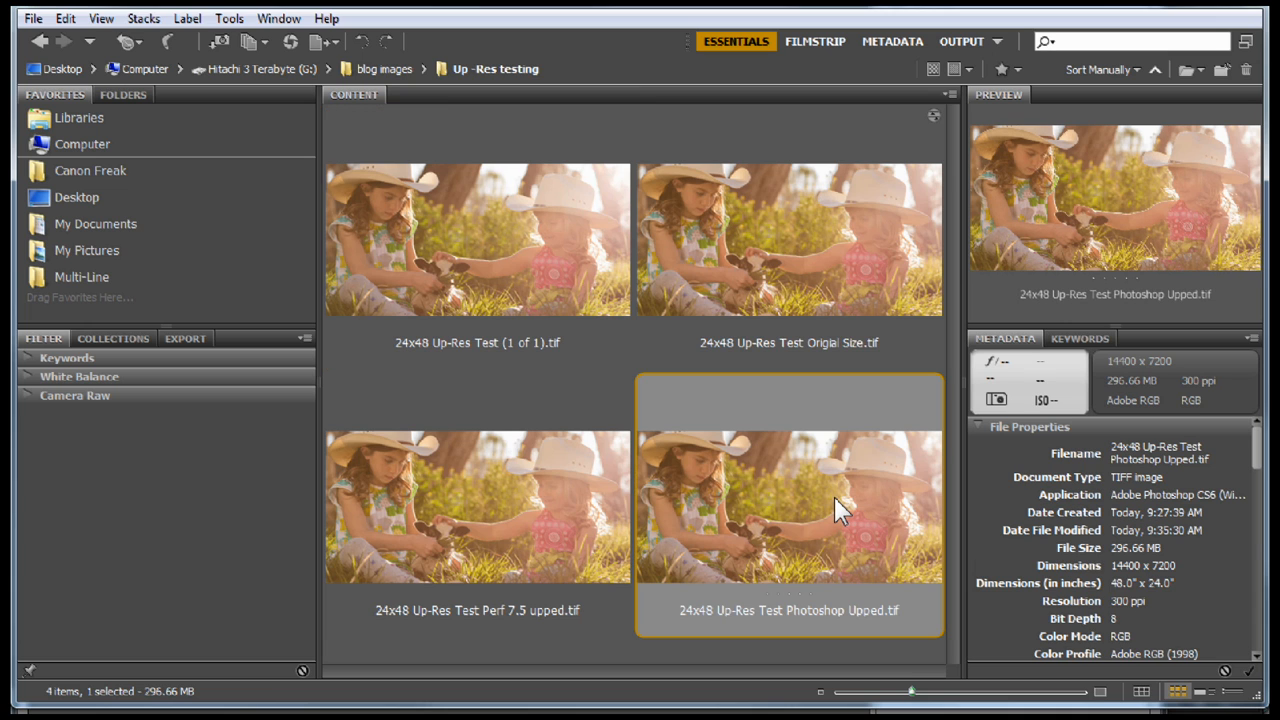
click(476, 504)
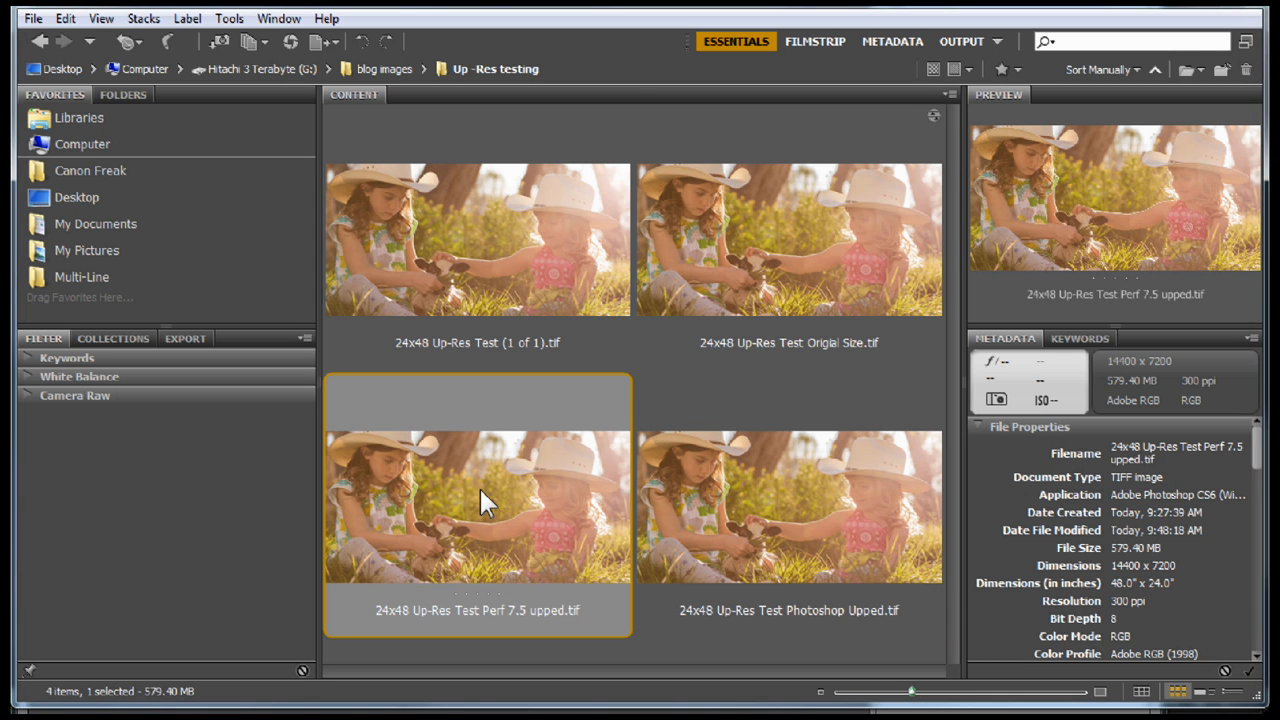
mouse_move(538, 372)
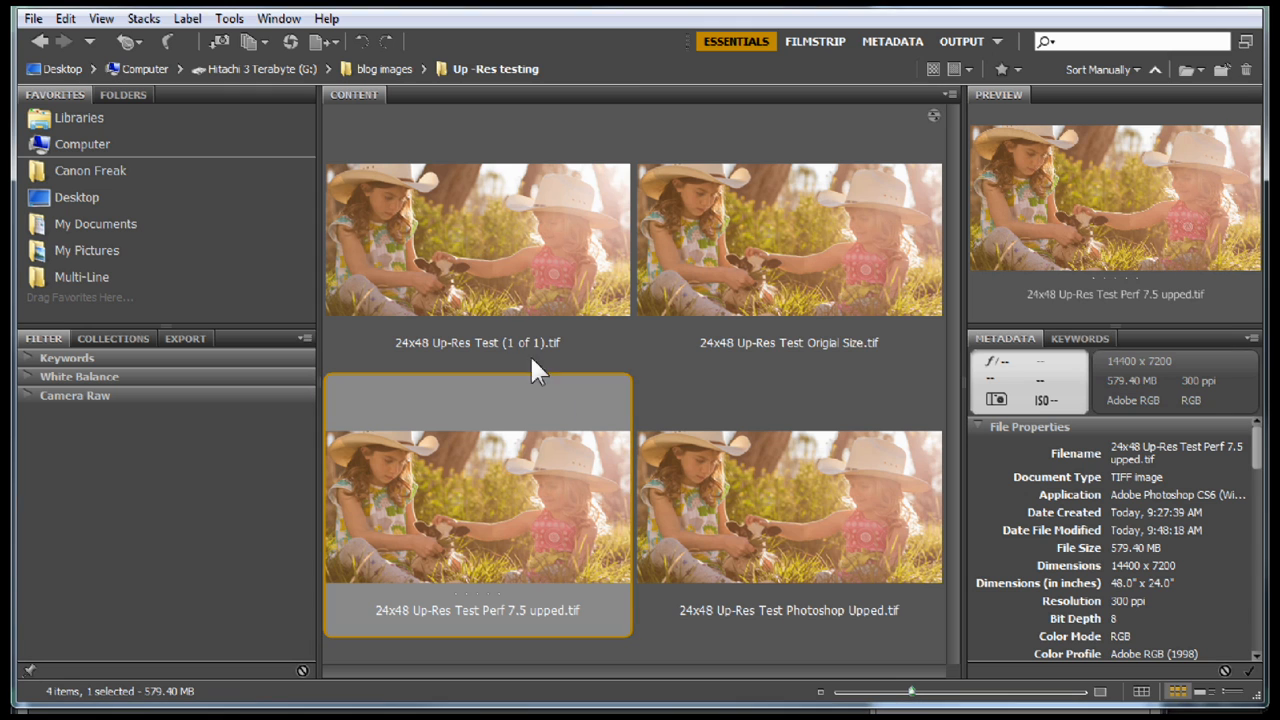
mouse_move(876, 504)
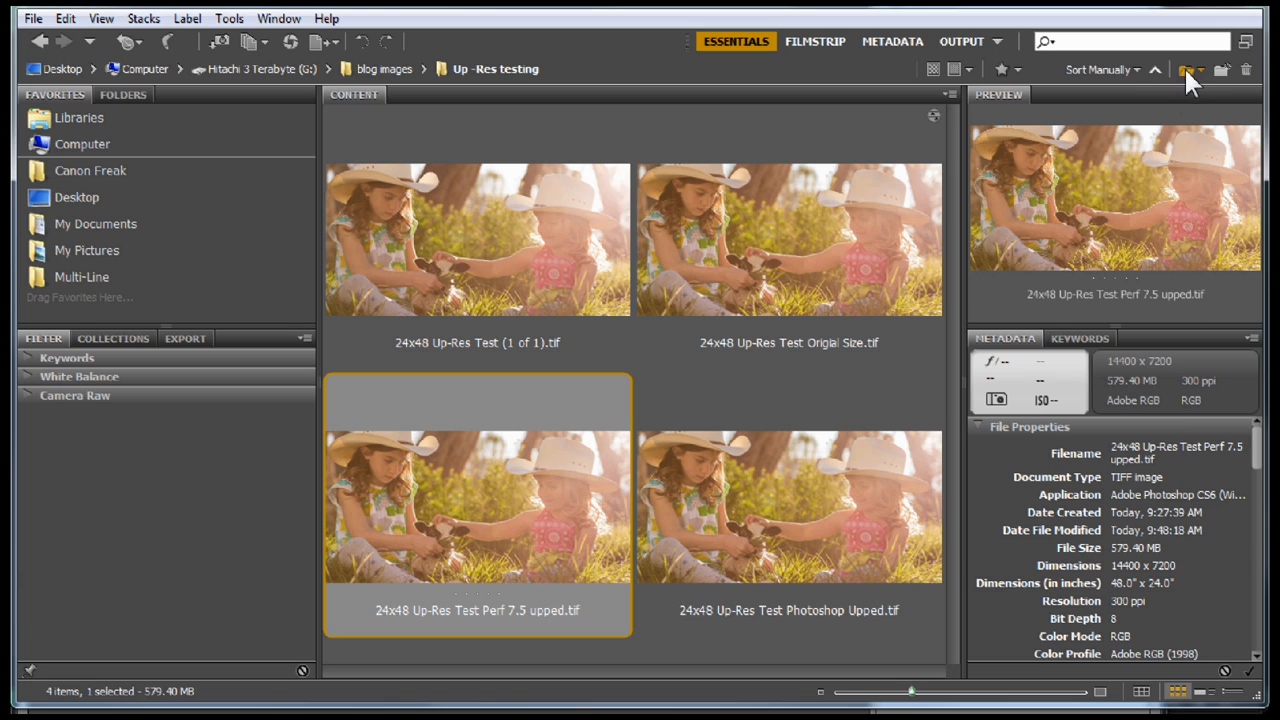
mouse_move(1190, 70)
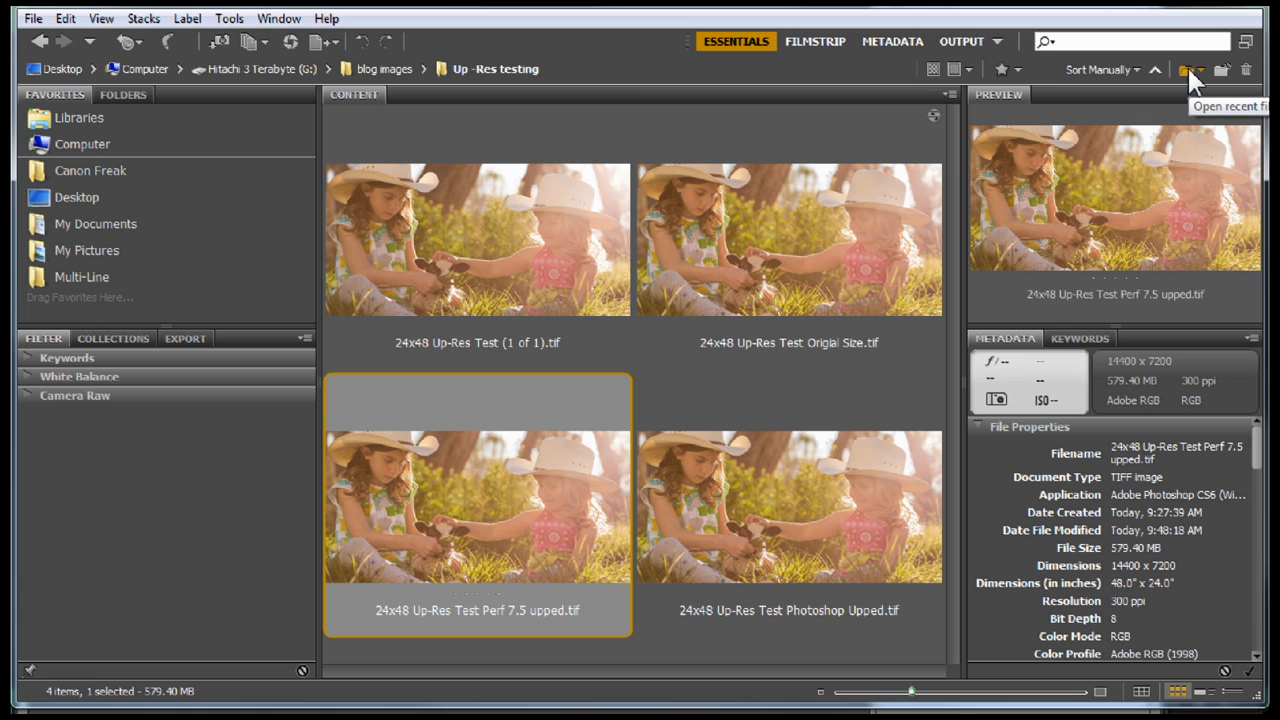